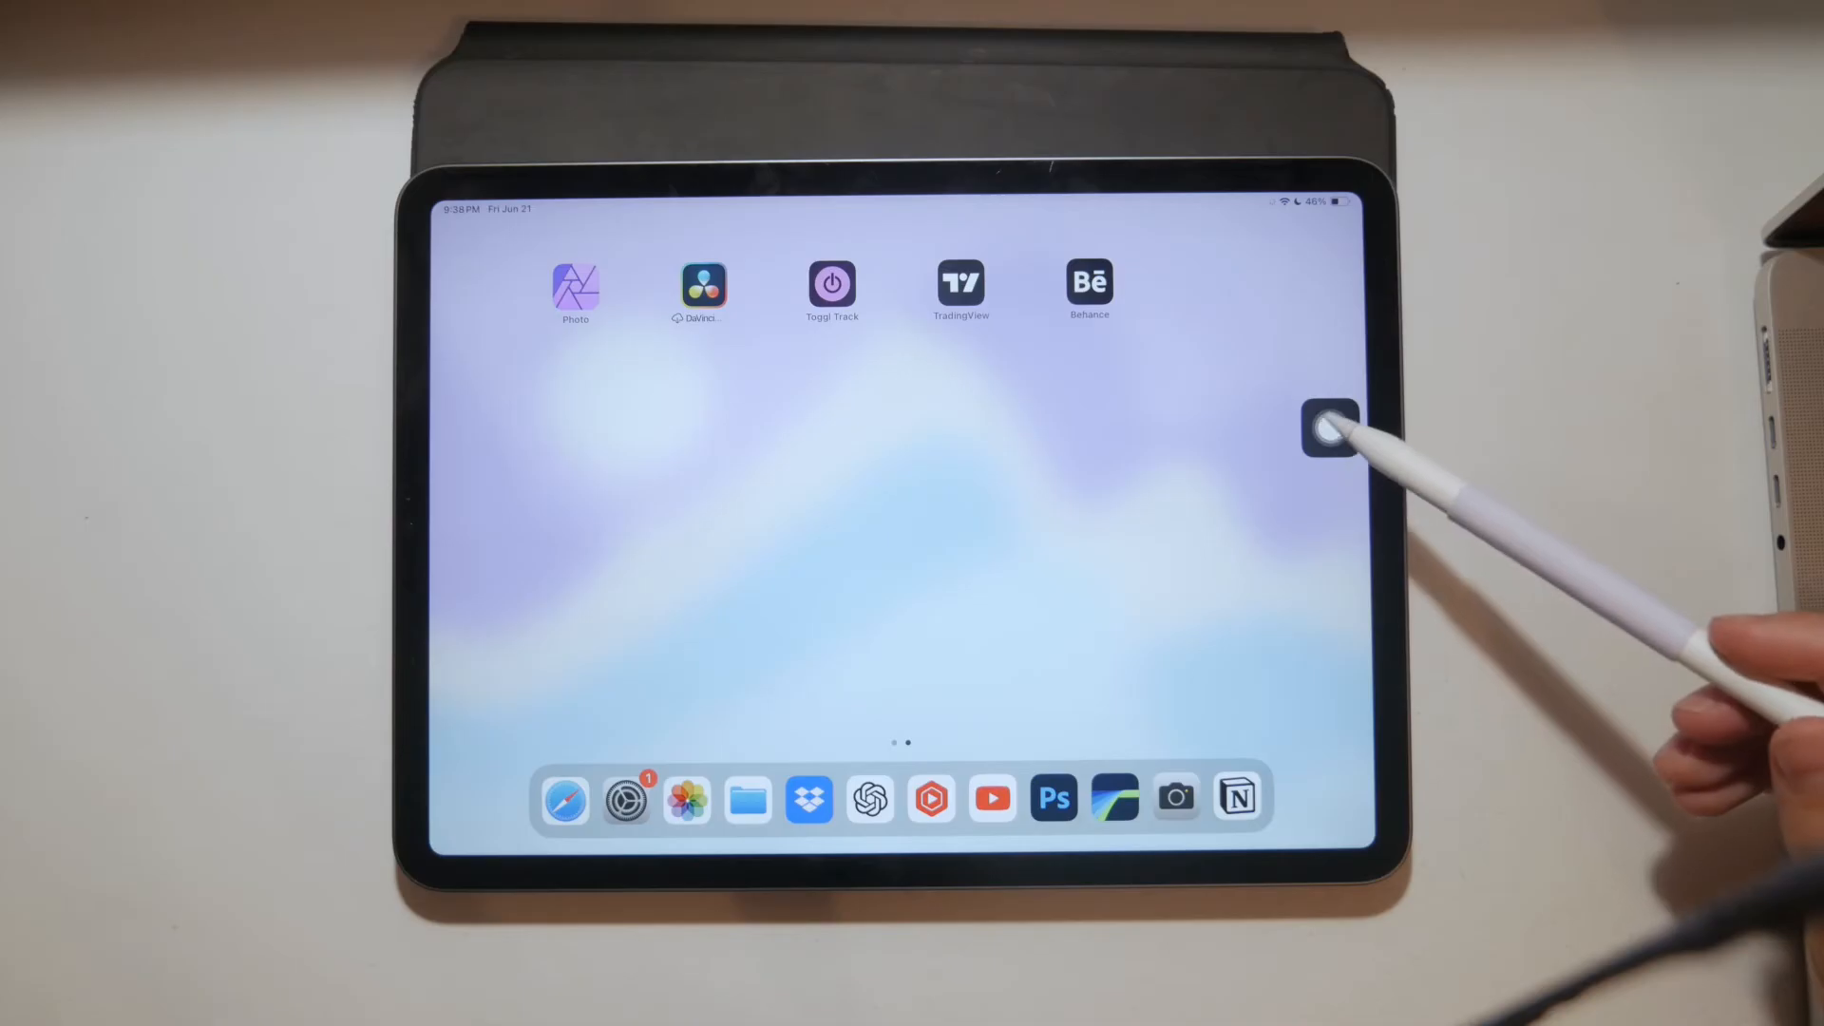
Step: Reach Accessibility > Touch > AssistiveTouch's Customize Top Level Menu, then summon the AssistiveTouch menu at home
click(1326, 437)
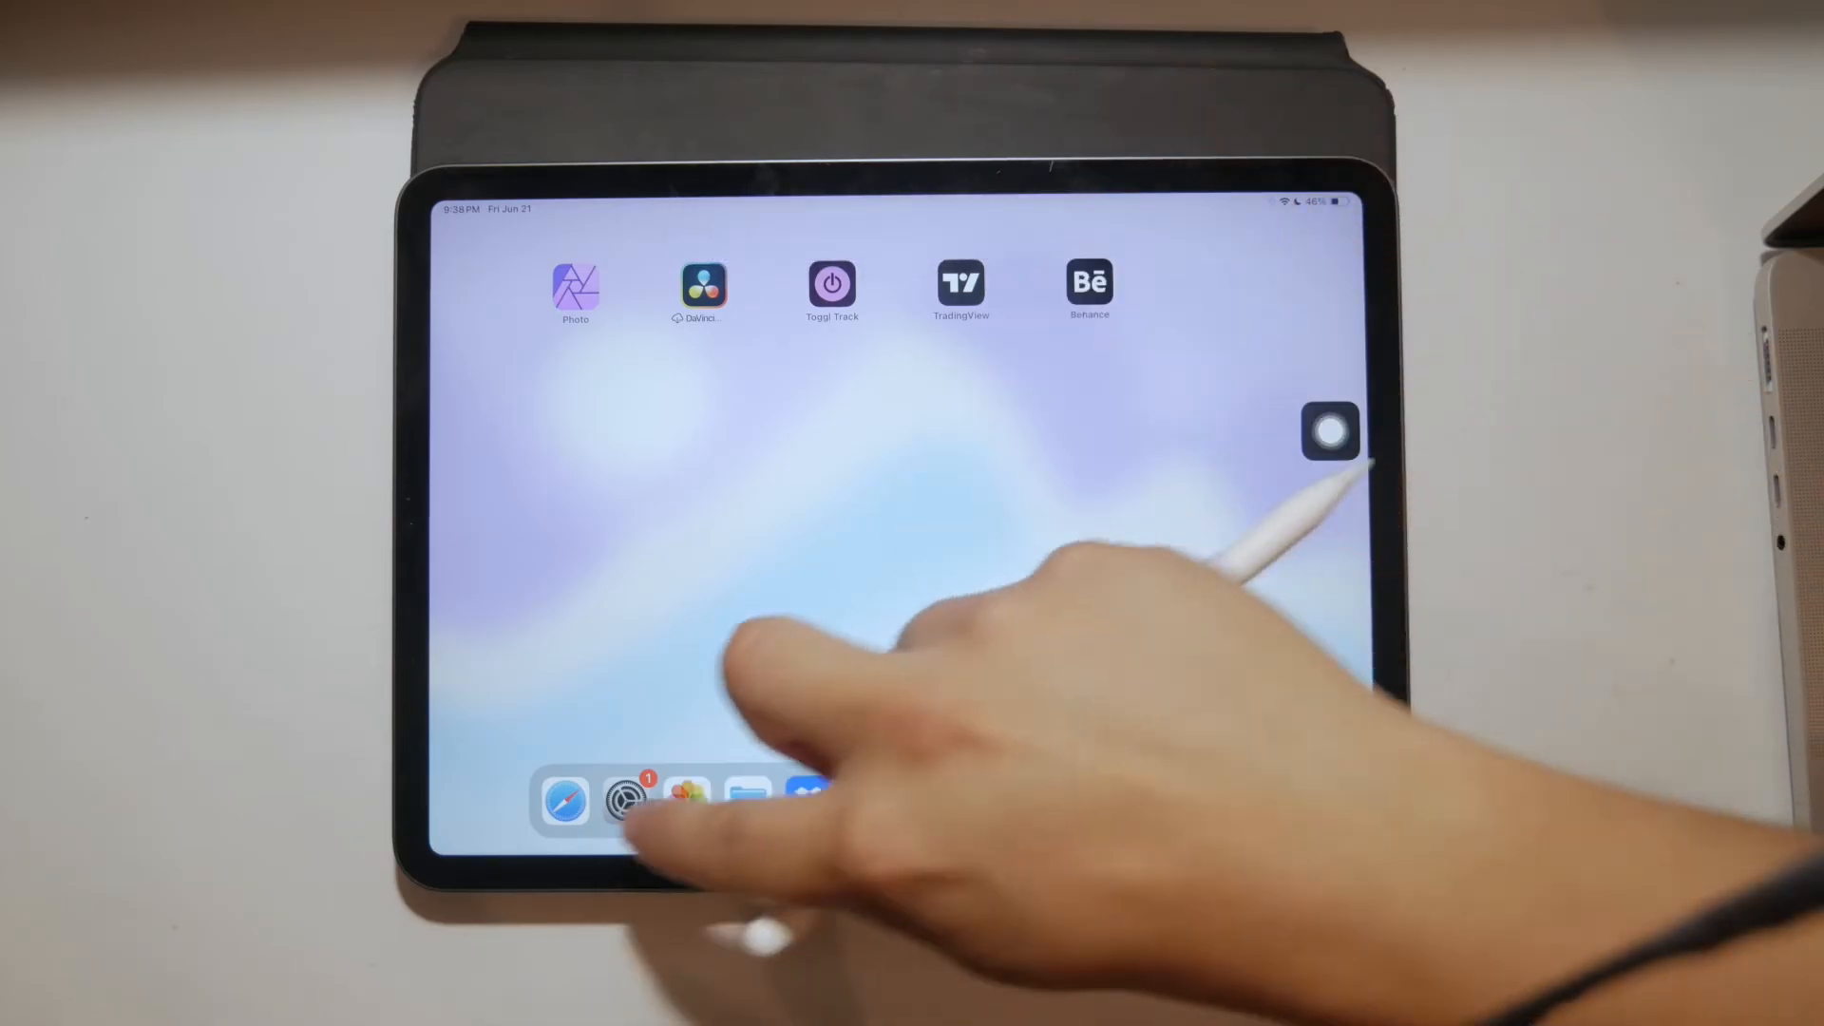
click(619, 799)
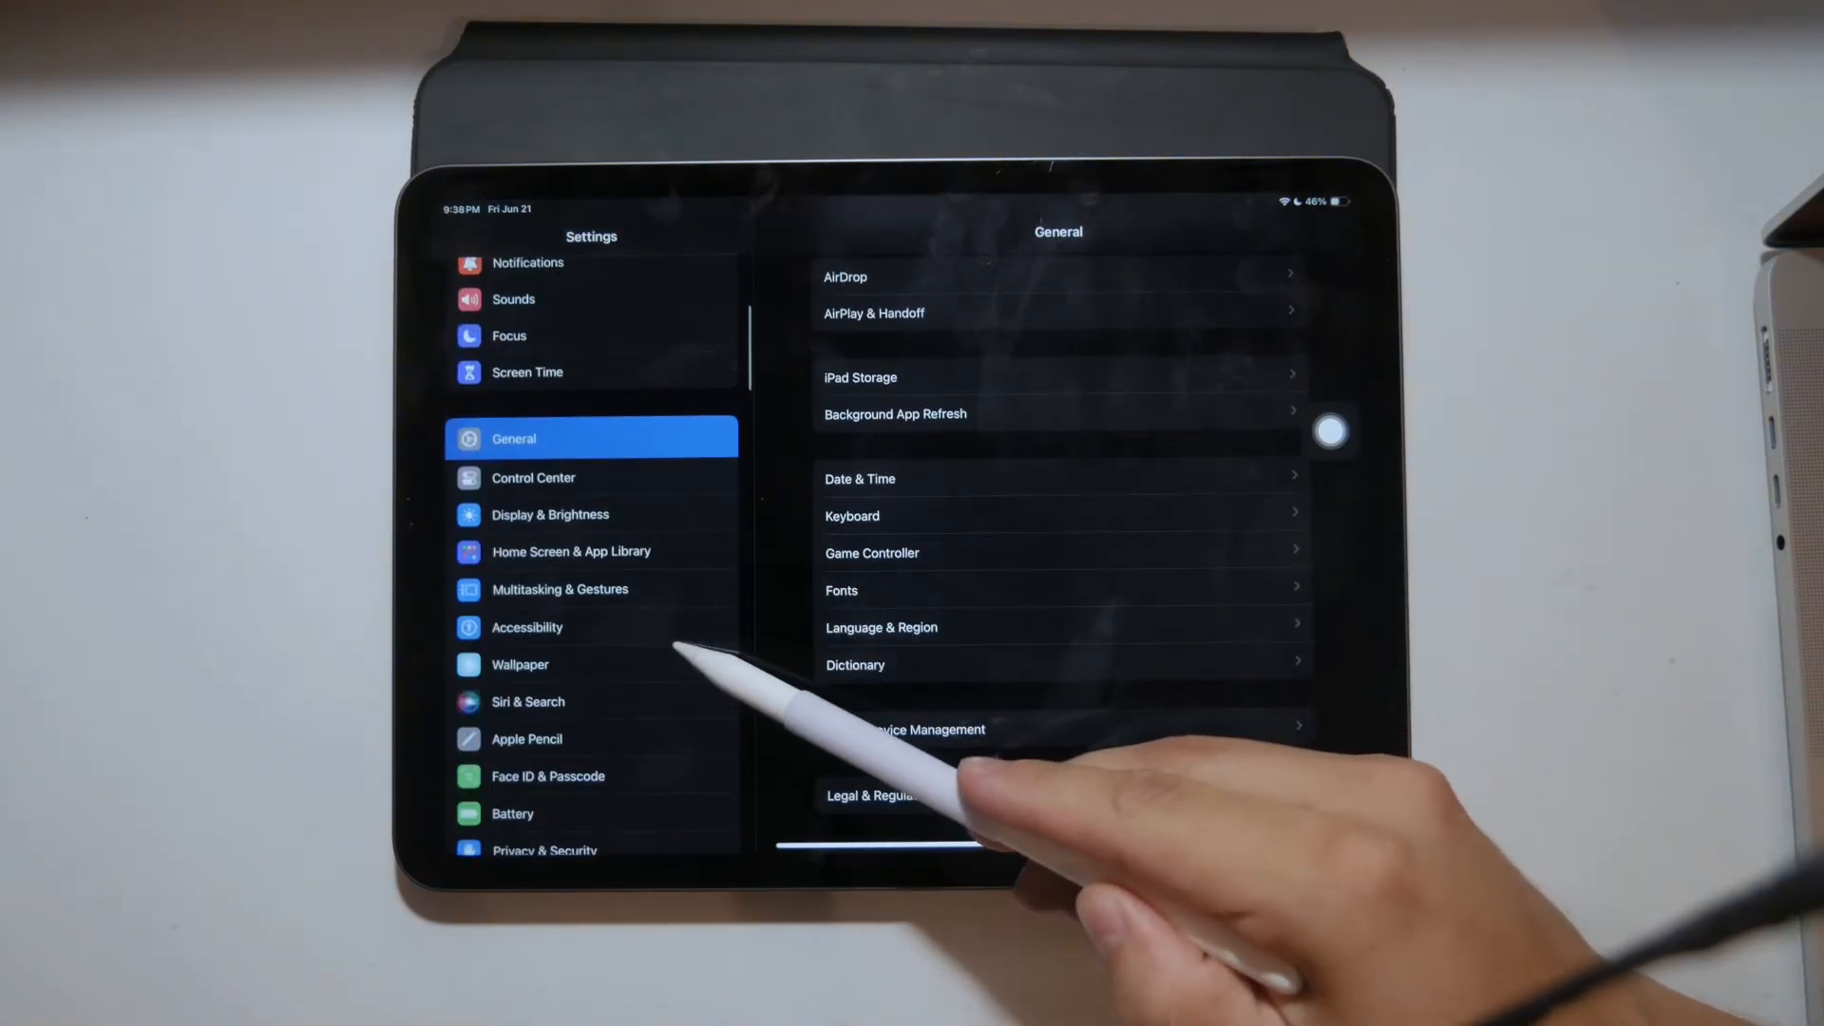
click(529, 628)
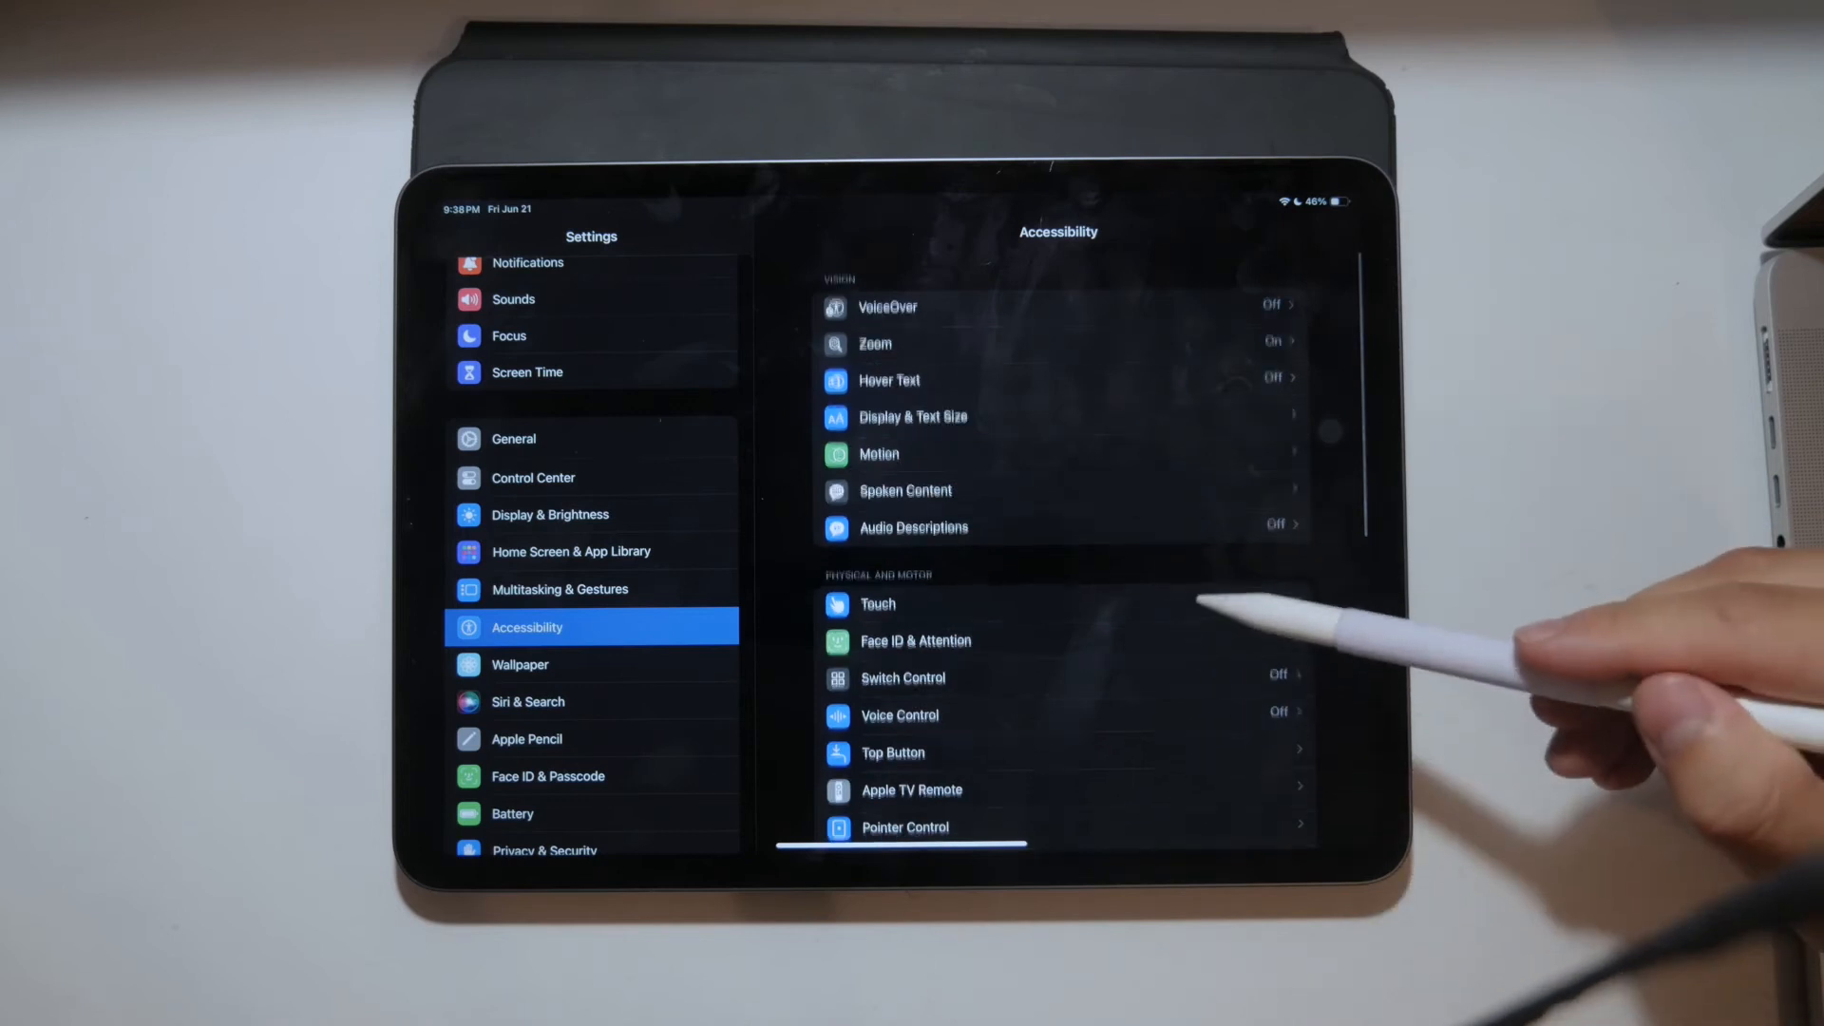
click(878, 604)
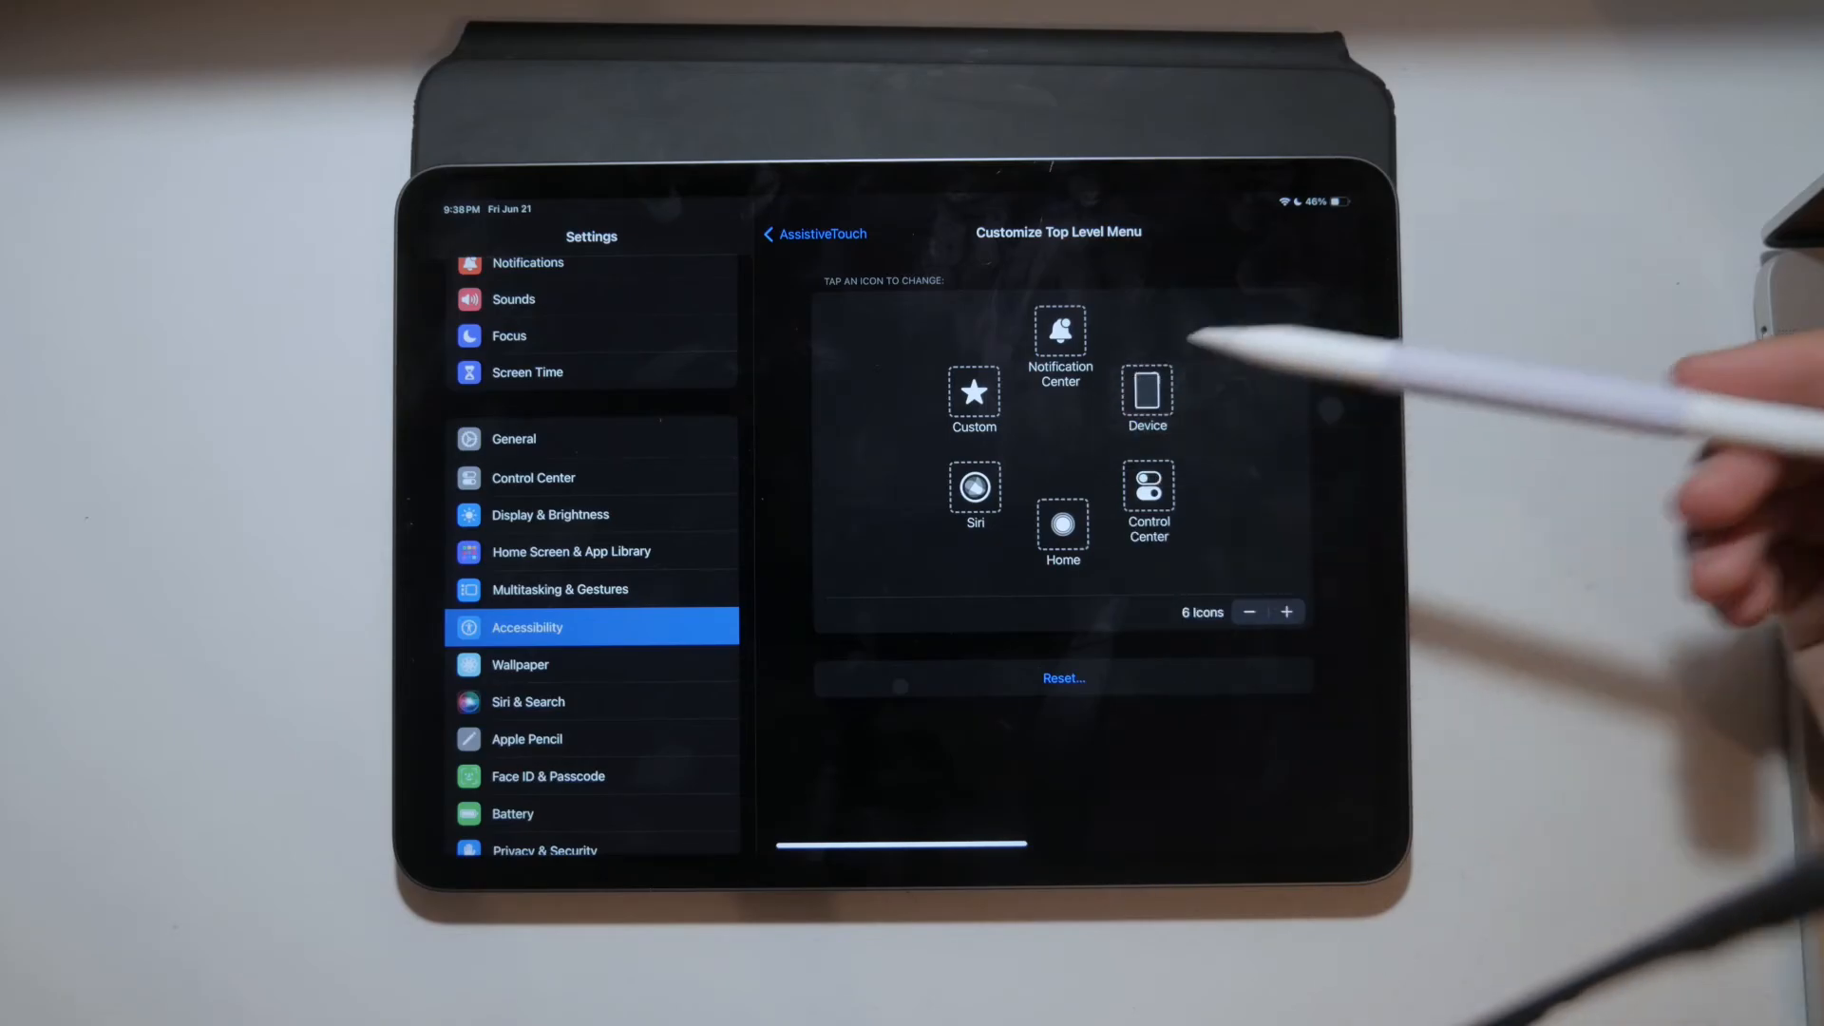
click(814, 234)
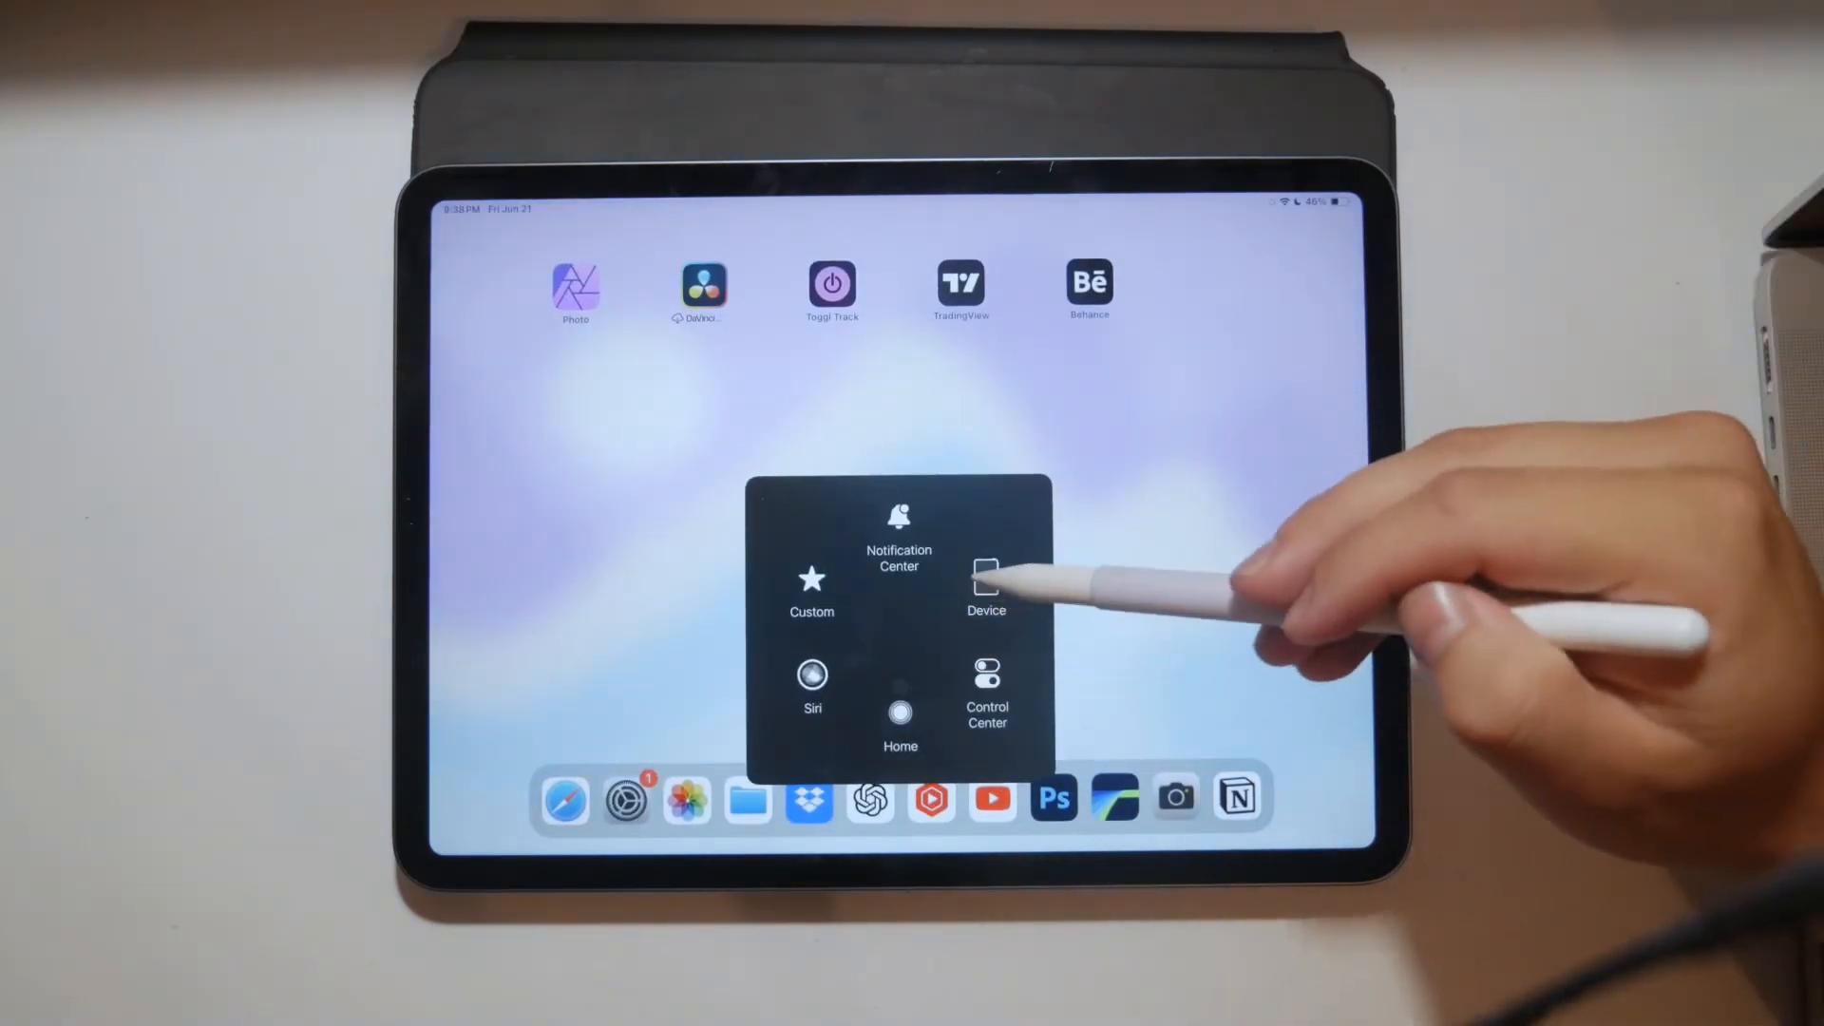
Step: Take a screenshot via AssistiveTouch Device > More > Screenshot and view it in Markup
click(988, 578)
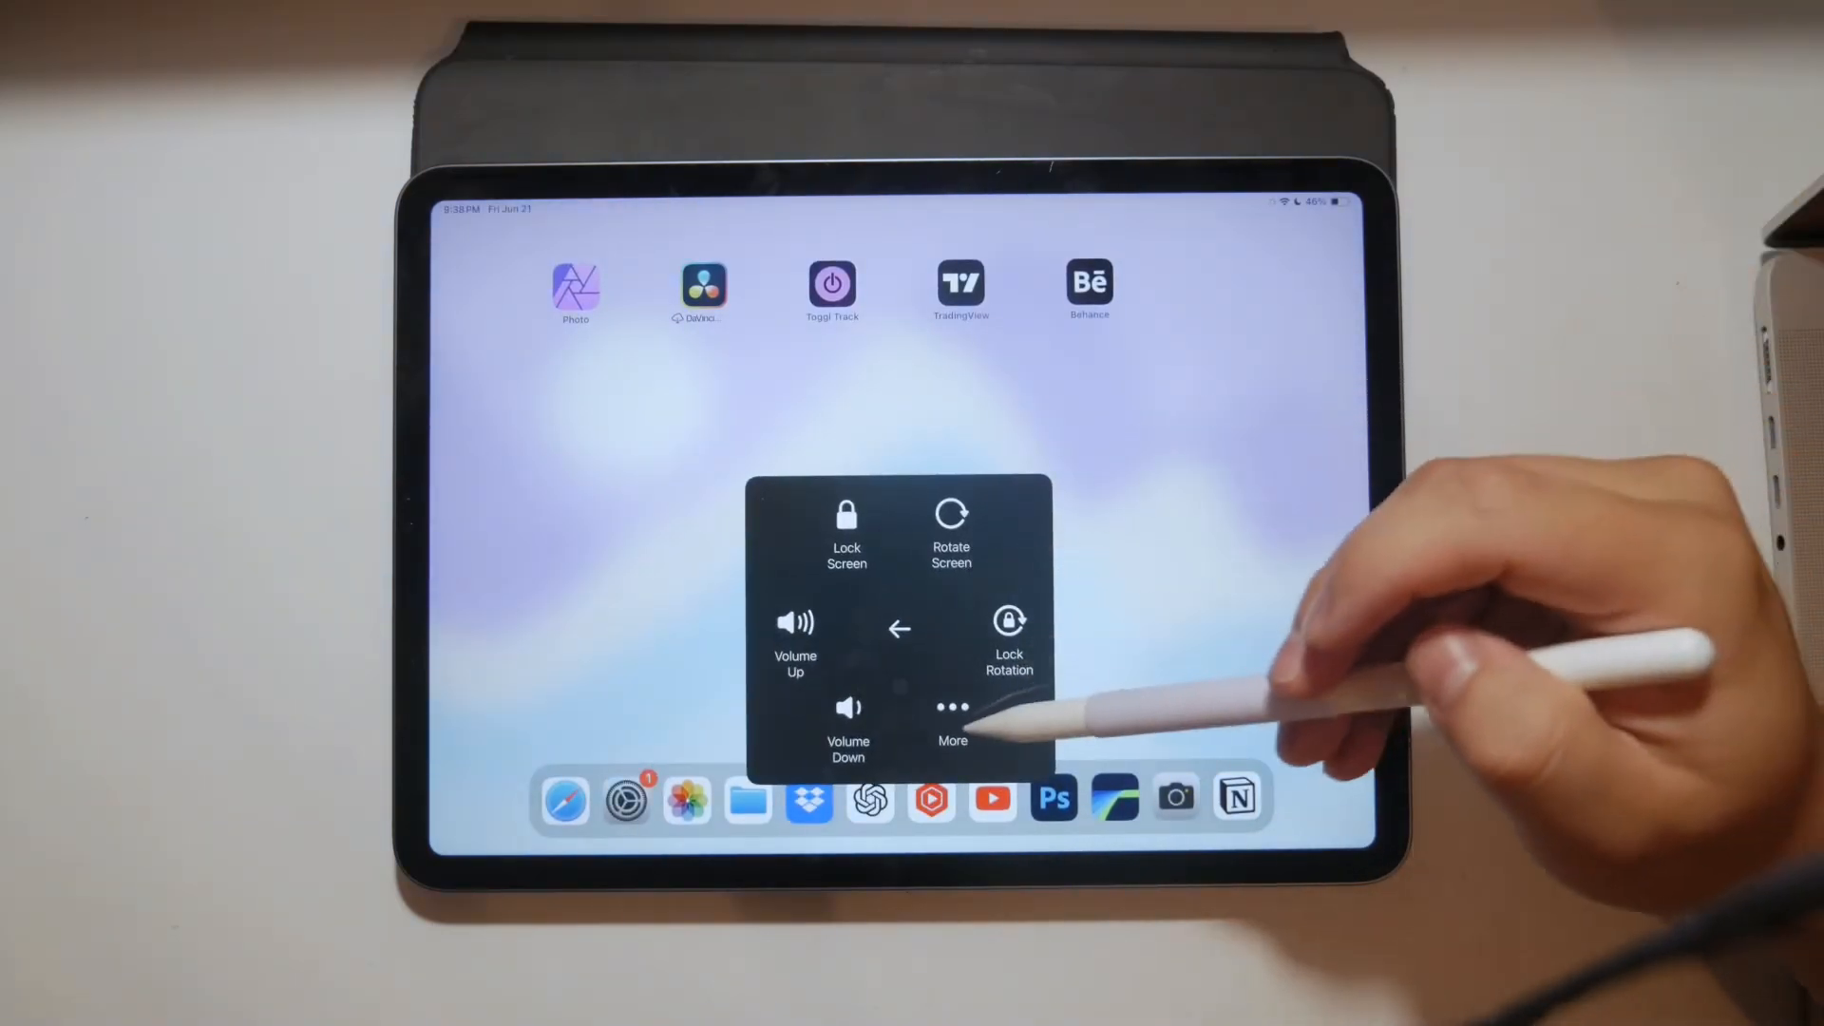
click(952, 711)
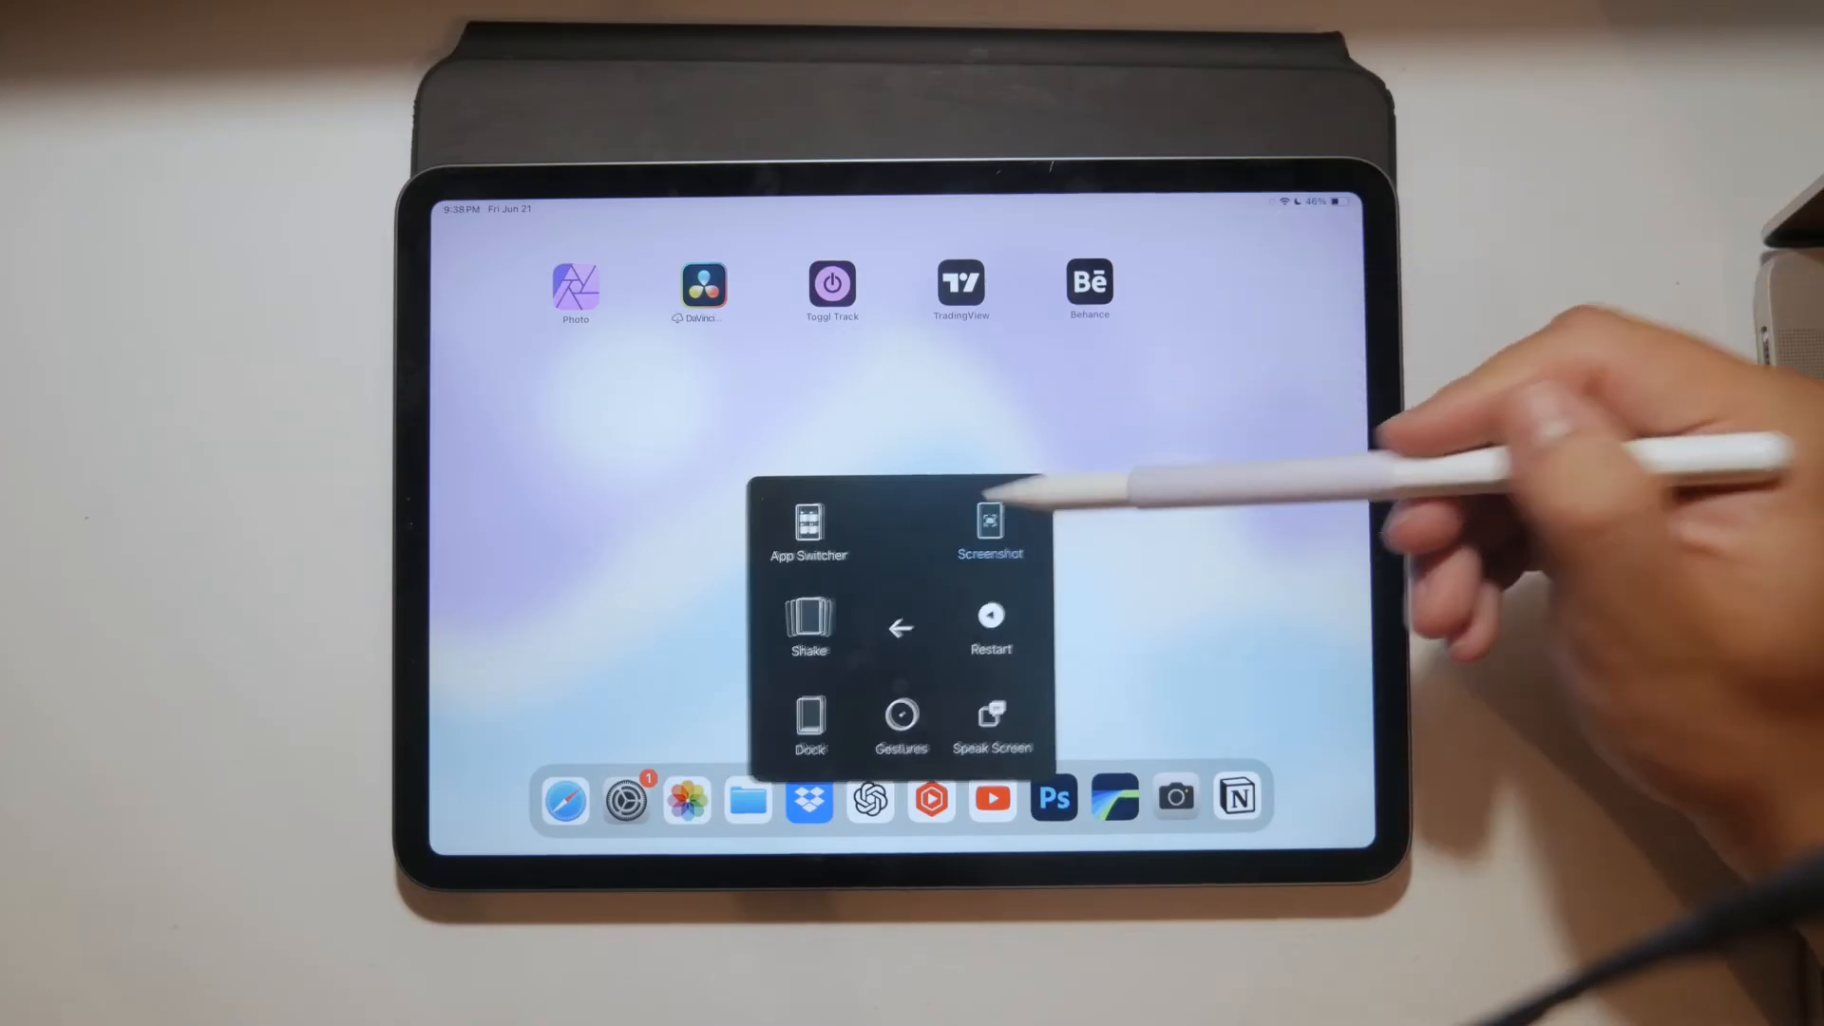
click(990, 524)
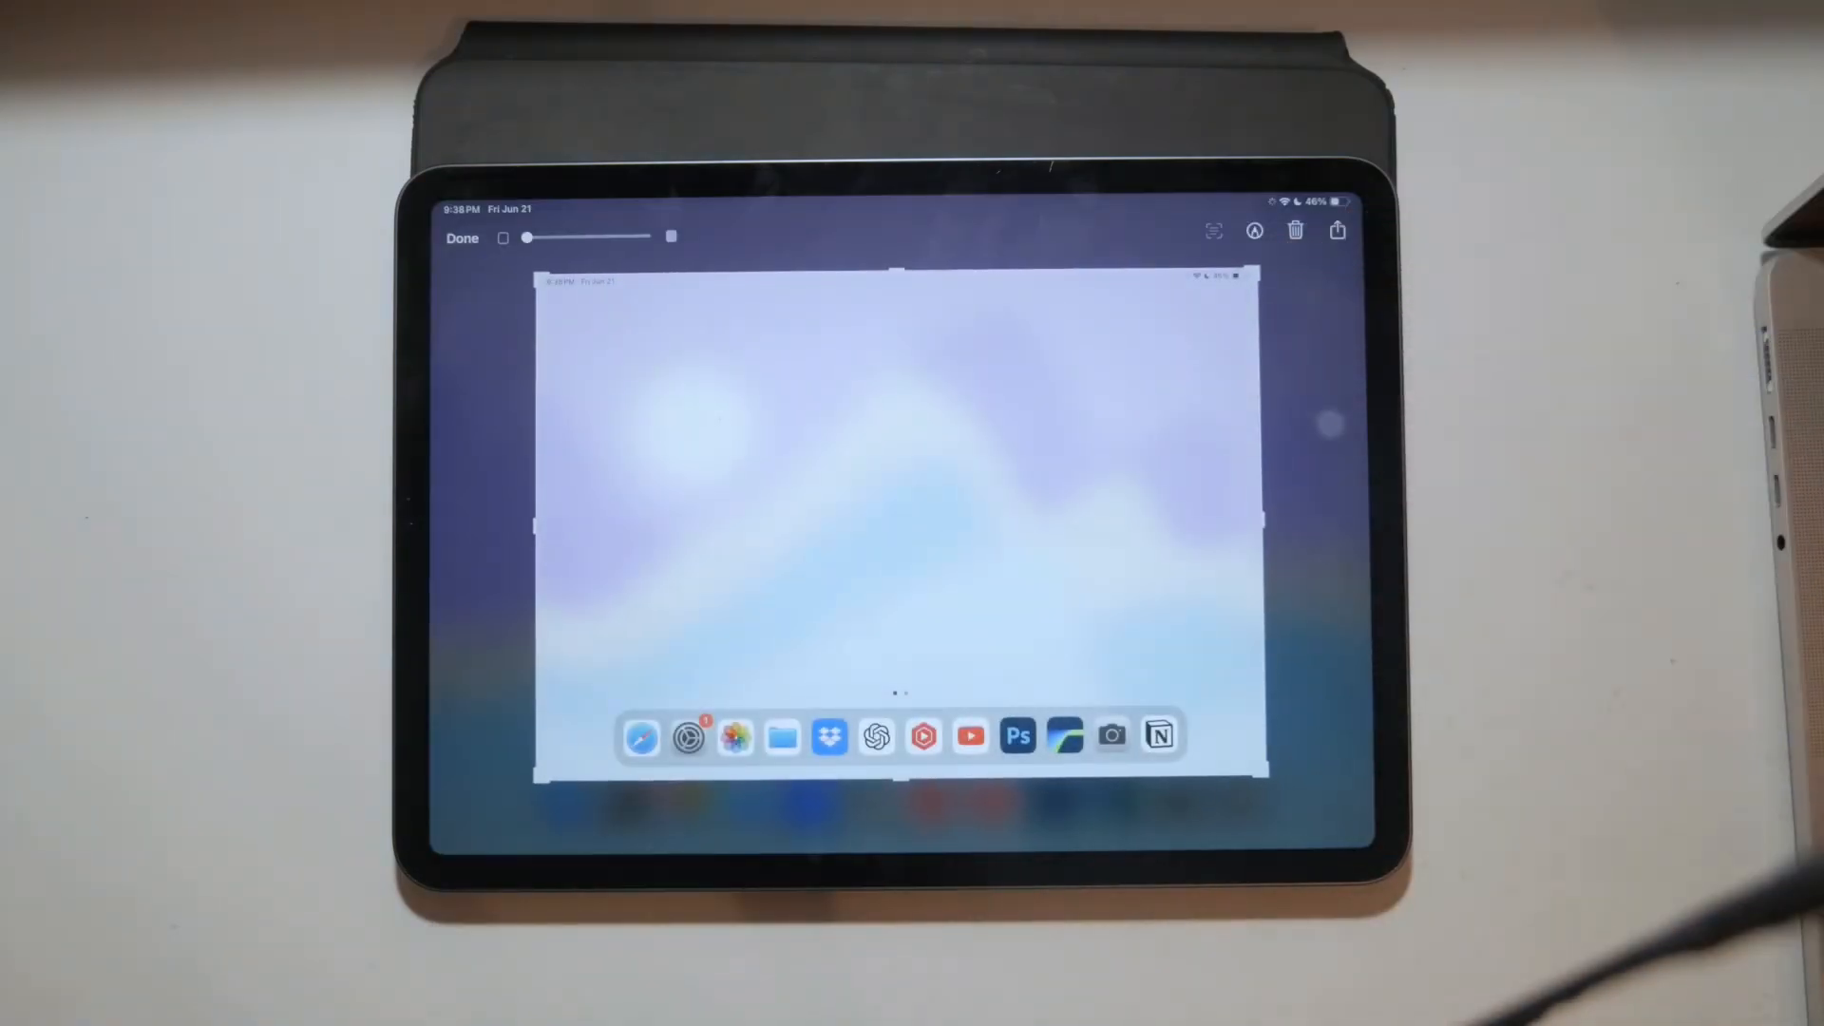
Step: Dismiss the screenshot markup with Done, landing on the Shut Down shortcut in Shortcuts
click(1255, 232)
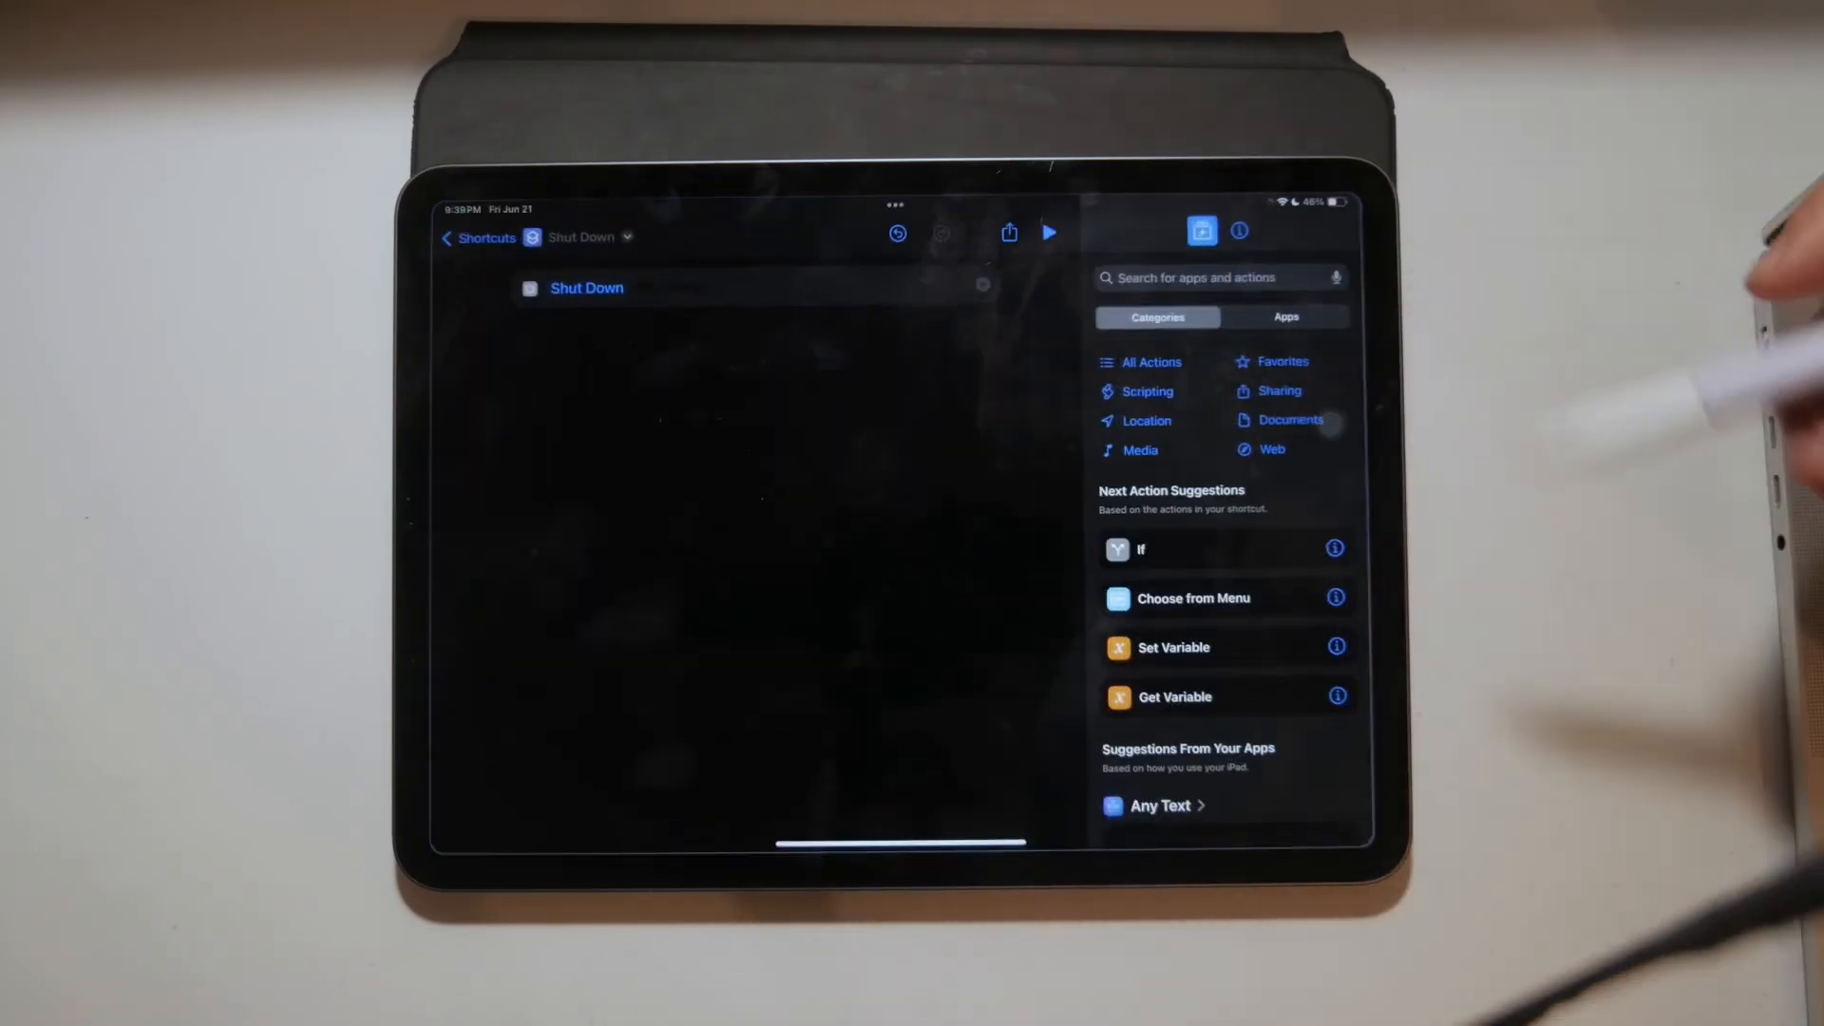
Step: Start a new personal automation with a daily 9:39 PM Time of Day trigger
click(477, 238)
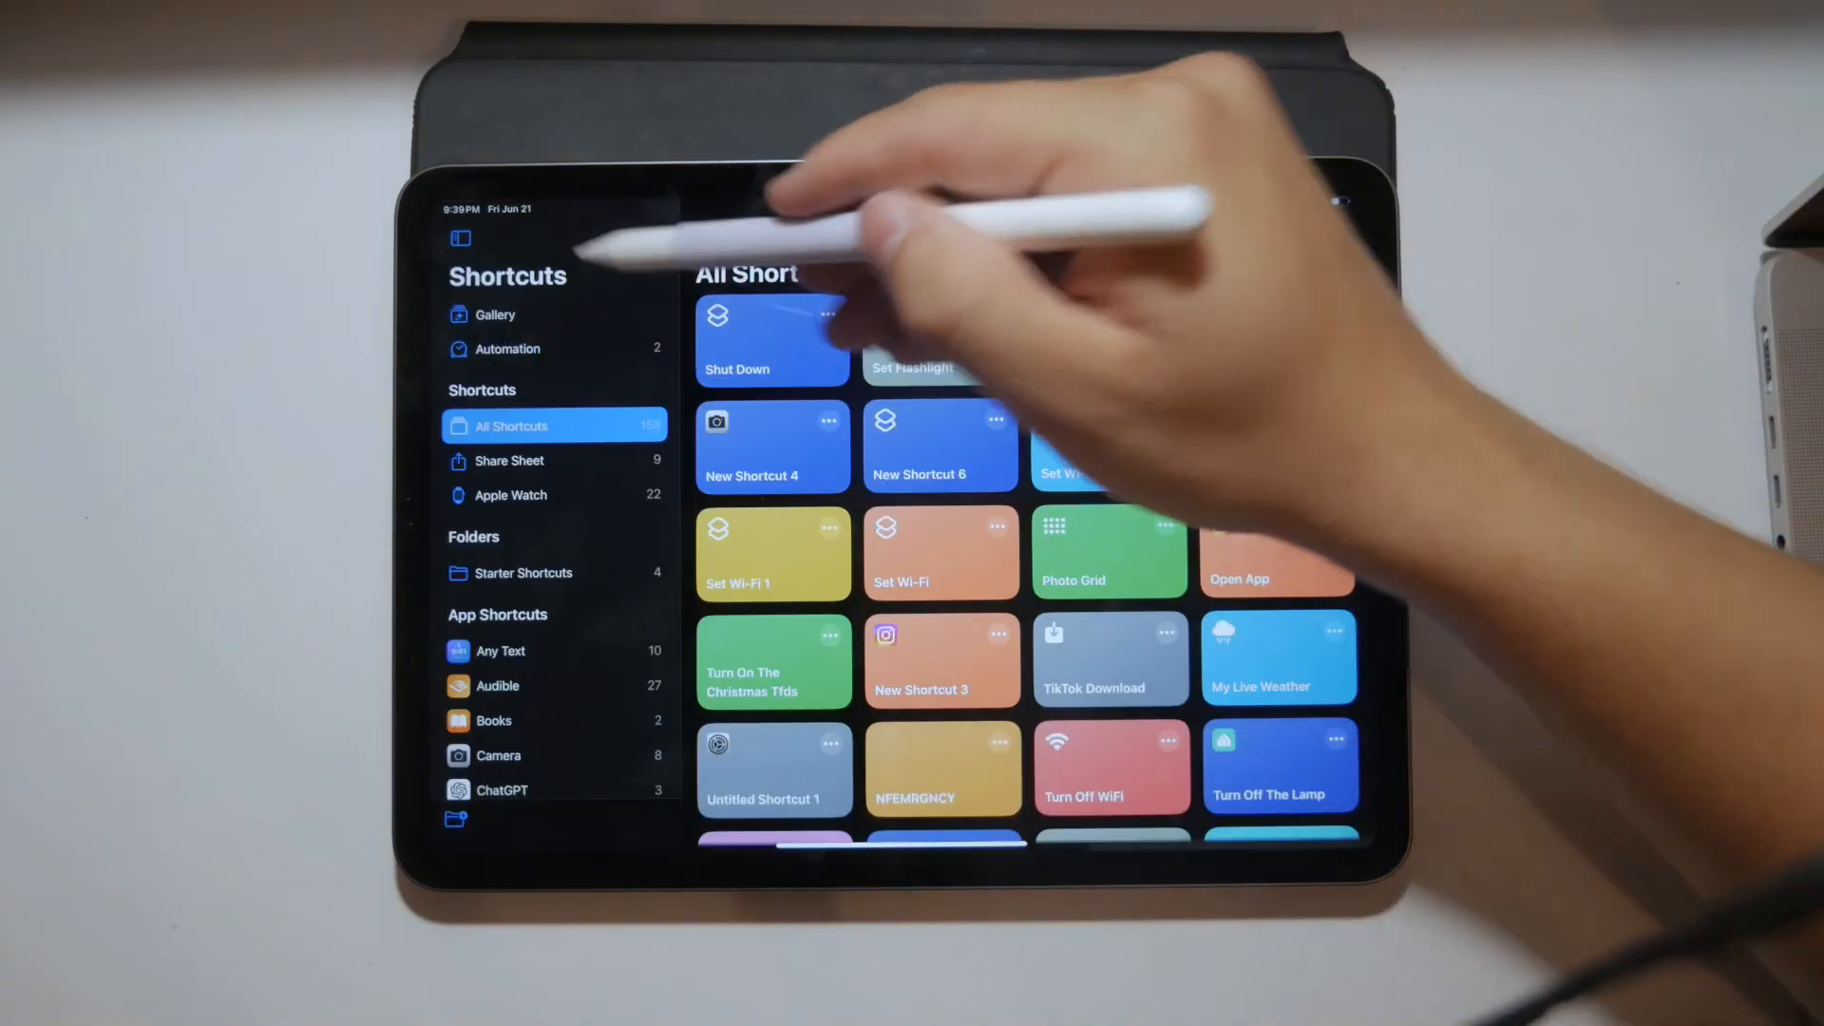
click(507, 350)
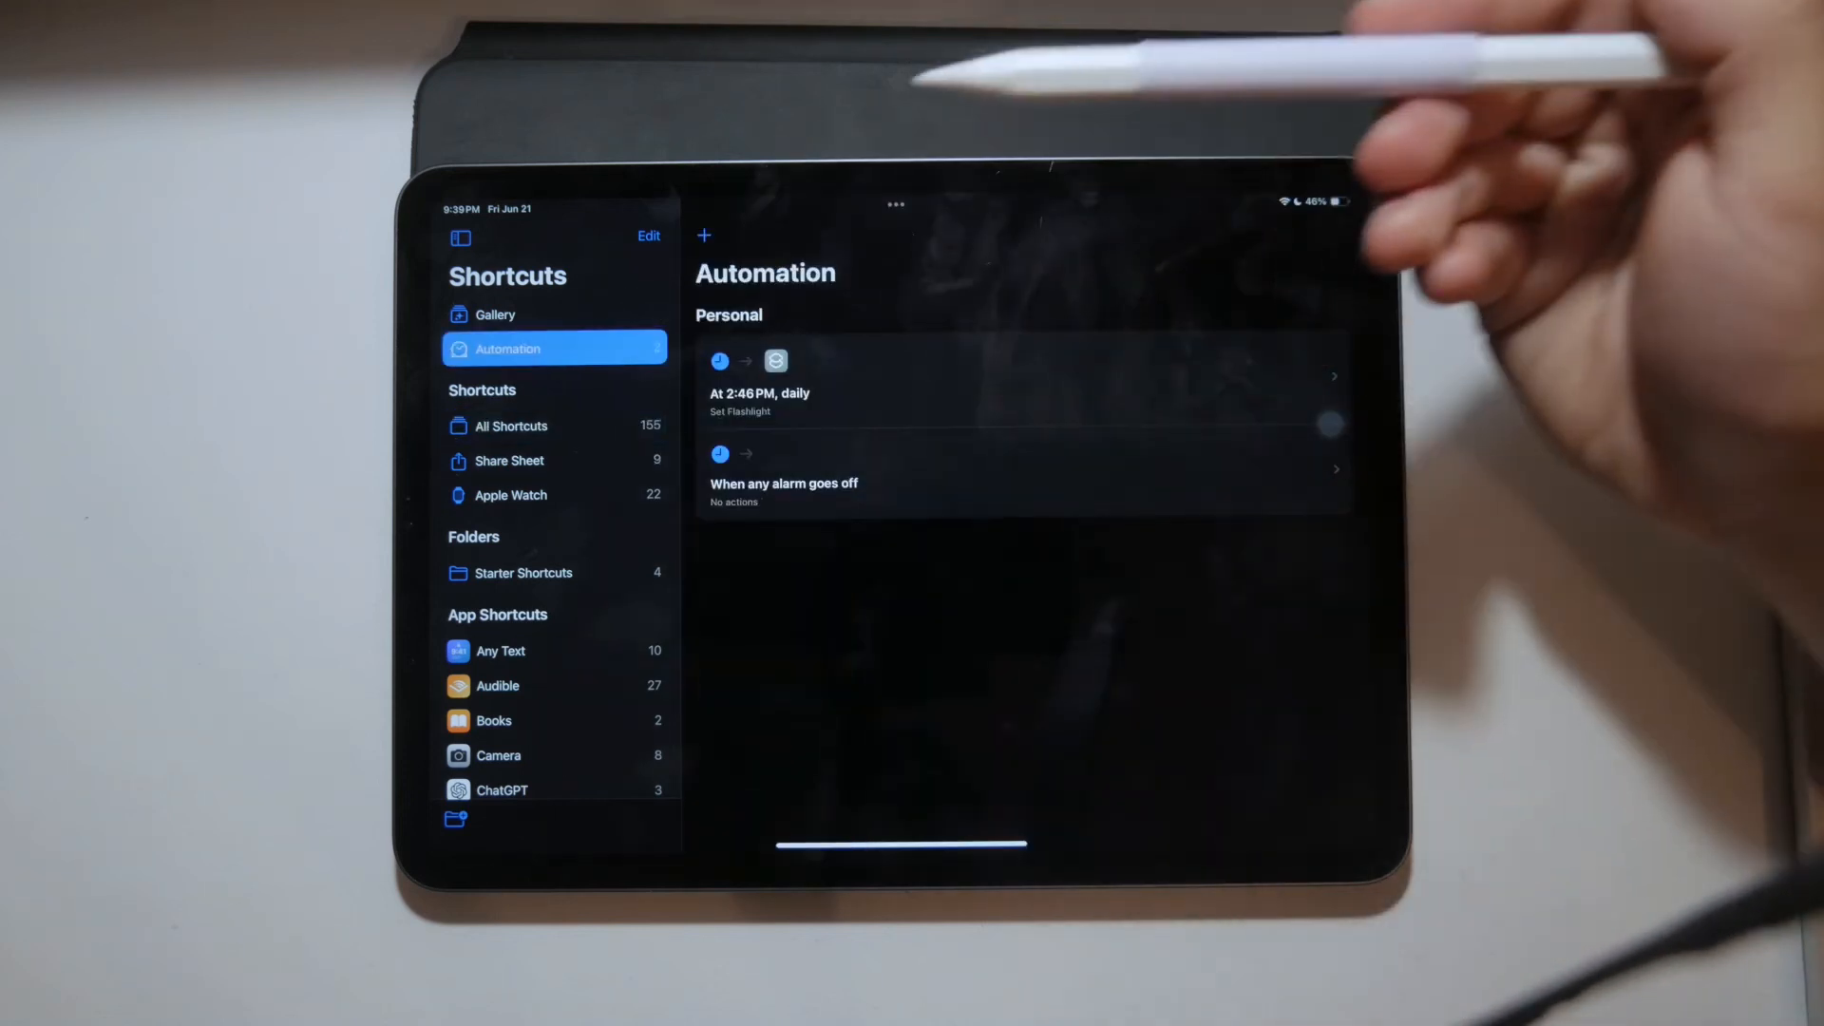
click(704, 236)
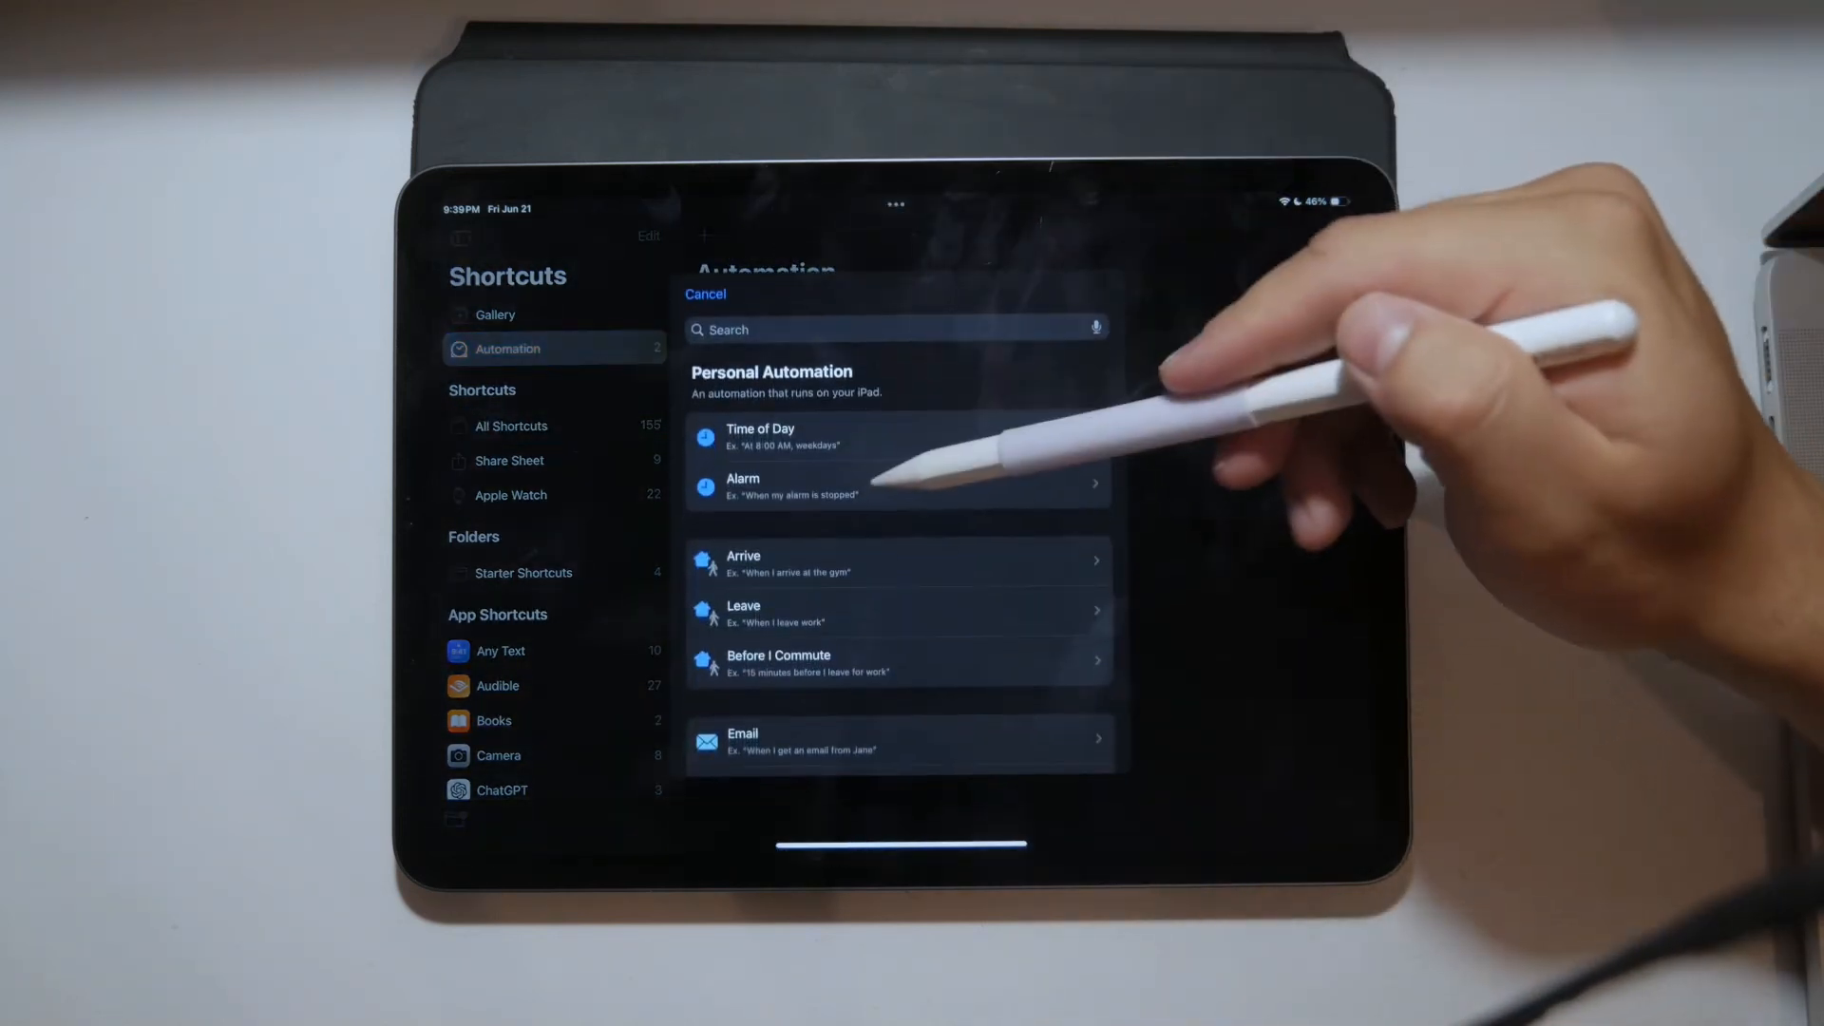
click(760, 433)
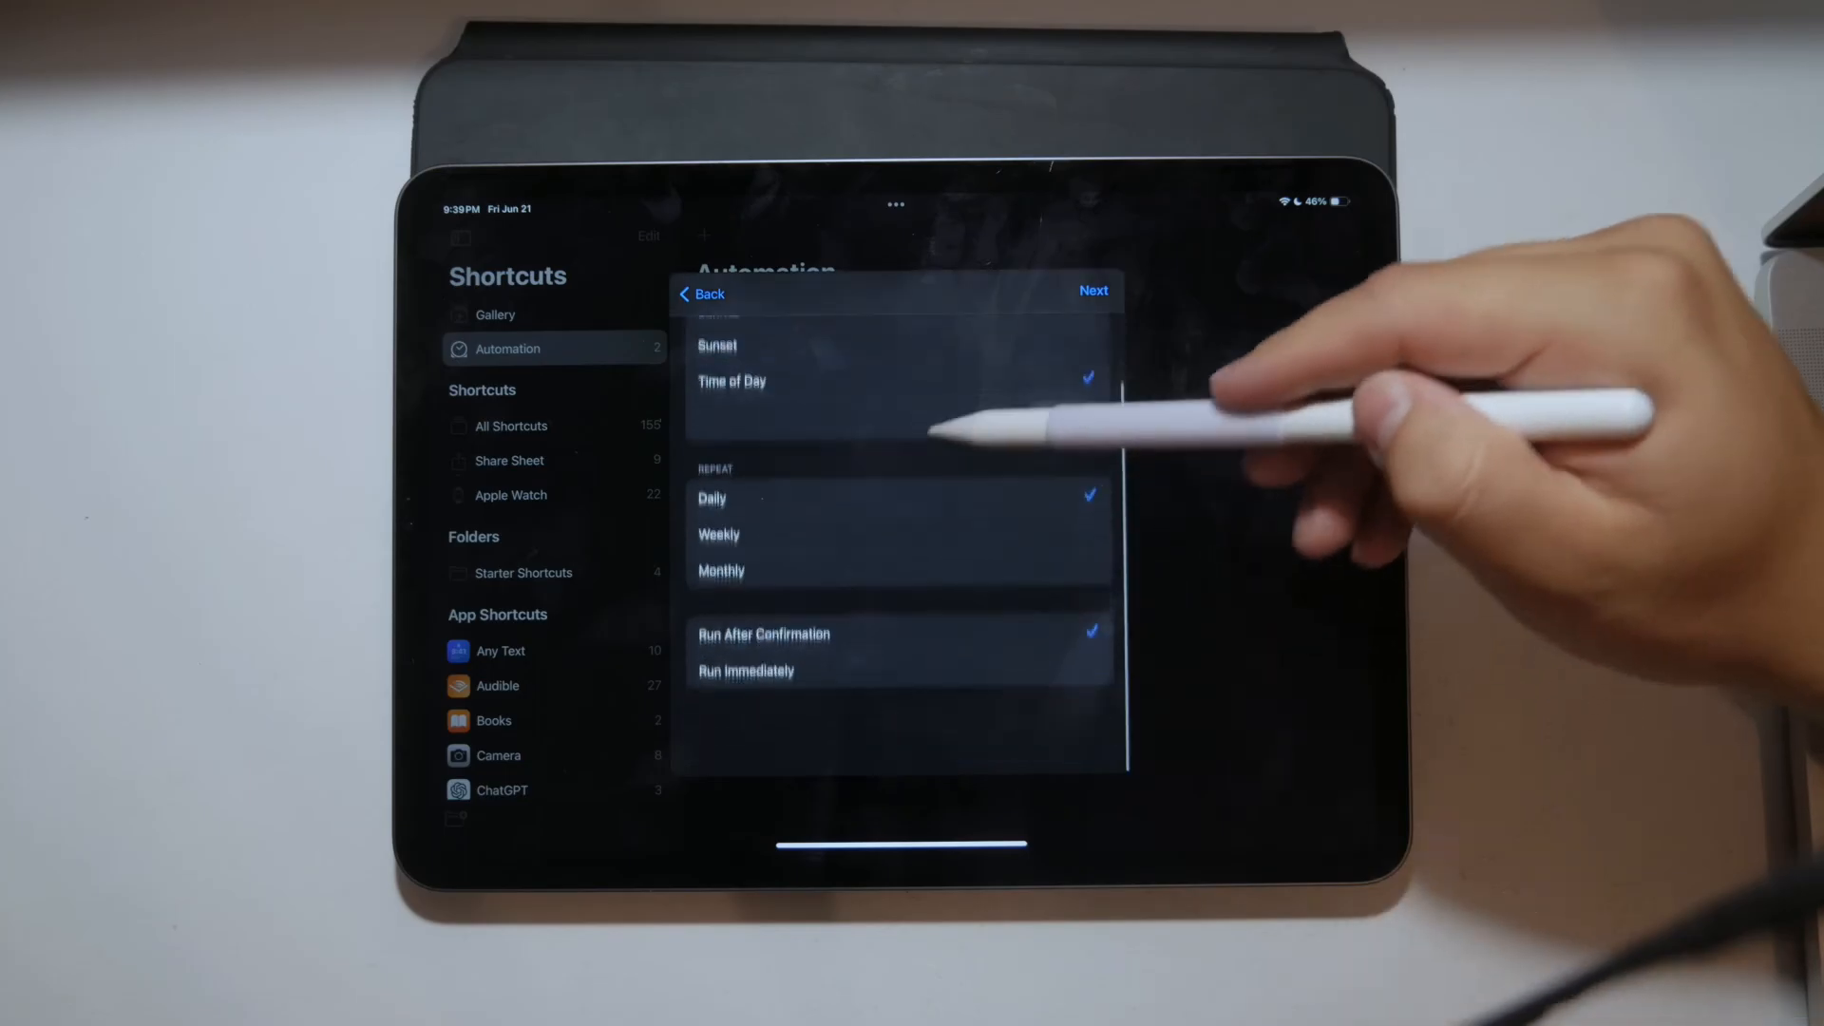
click(1093, 291)
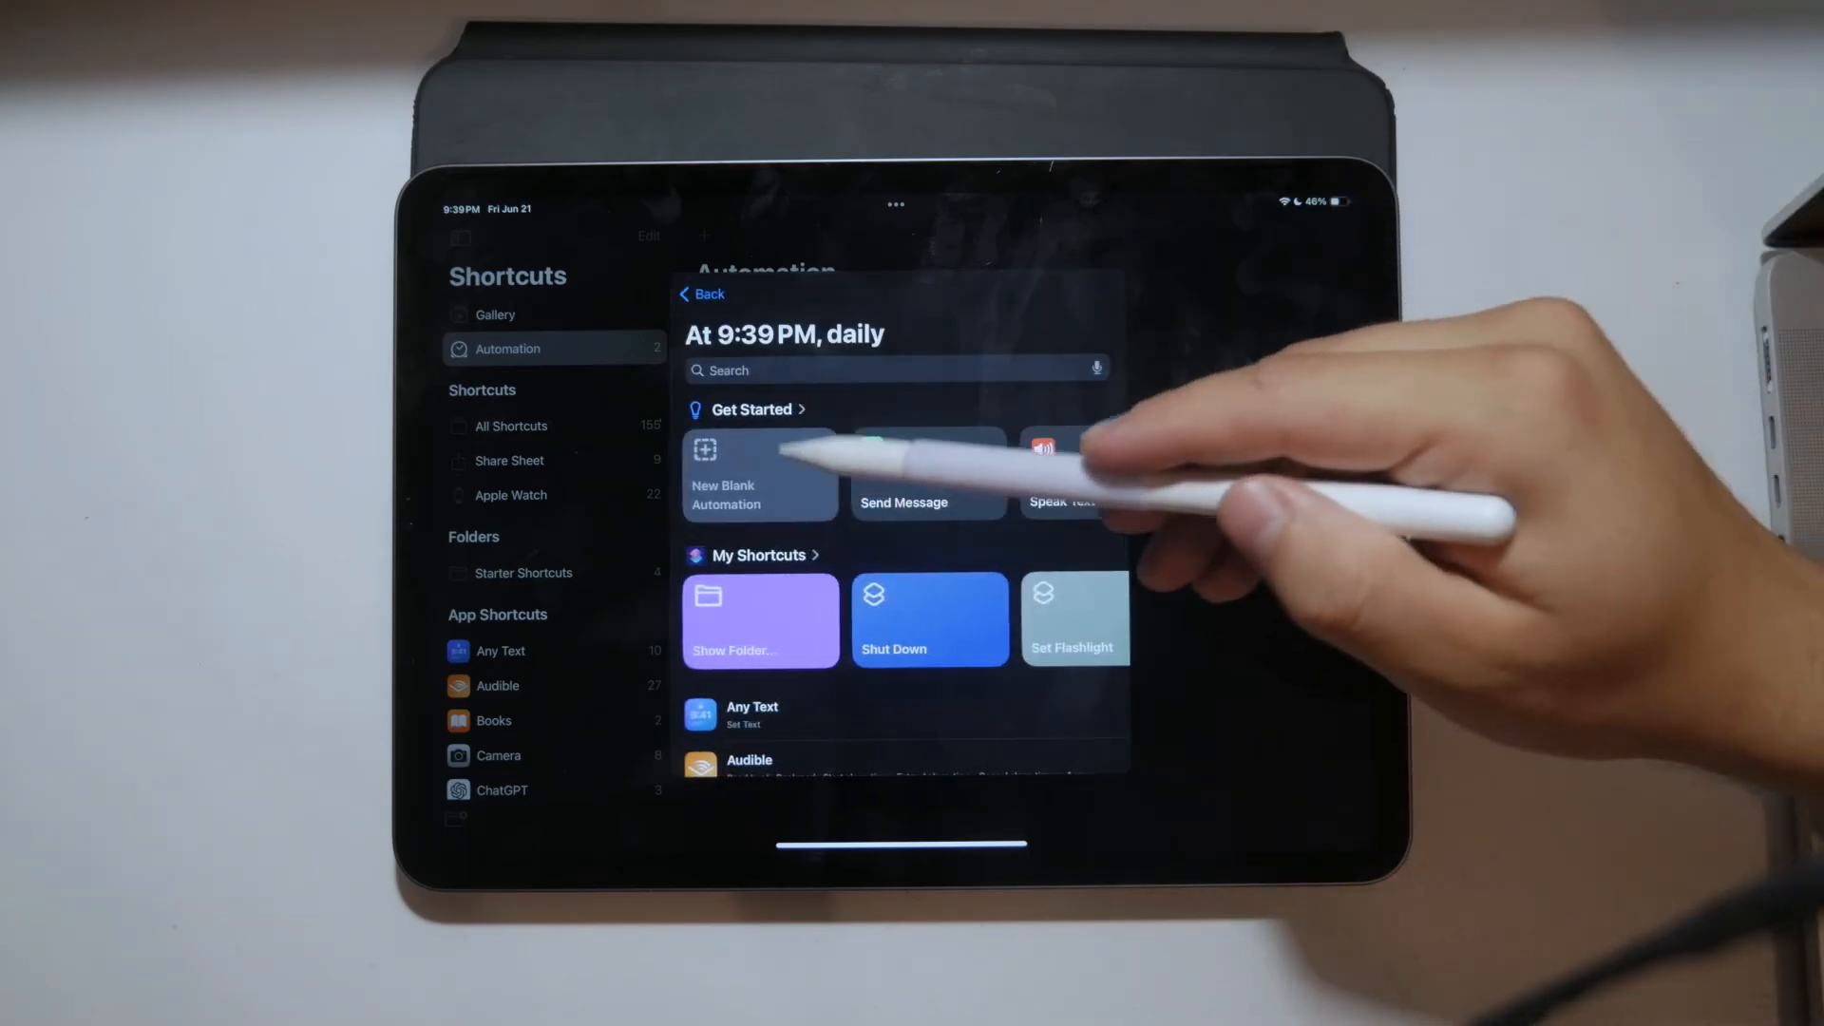
Step: Begin searching the action list by entering 's'
click(857, 371)
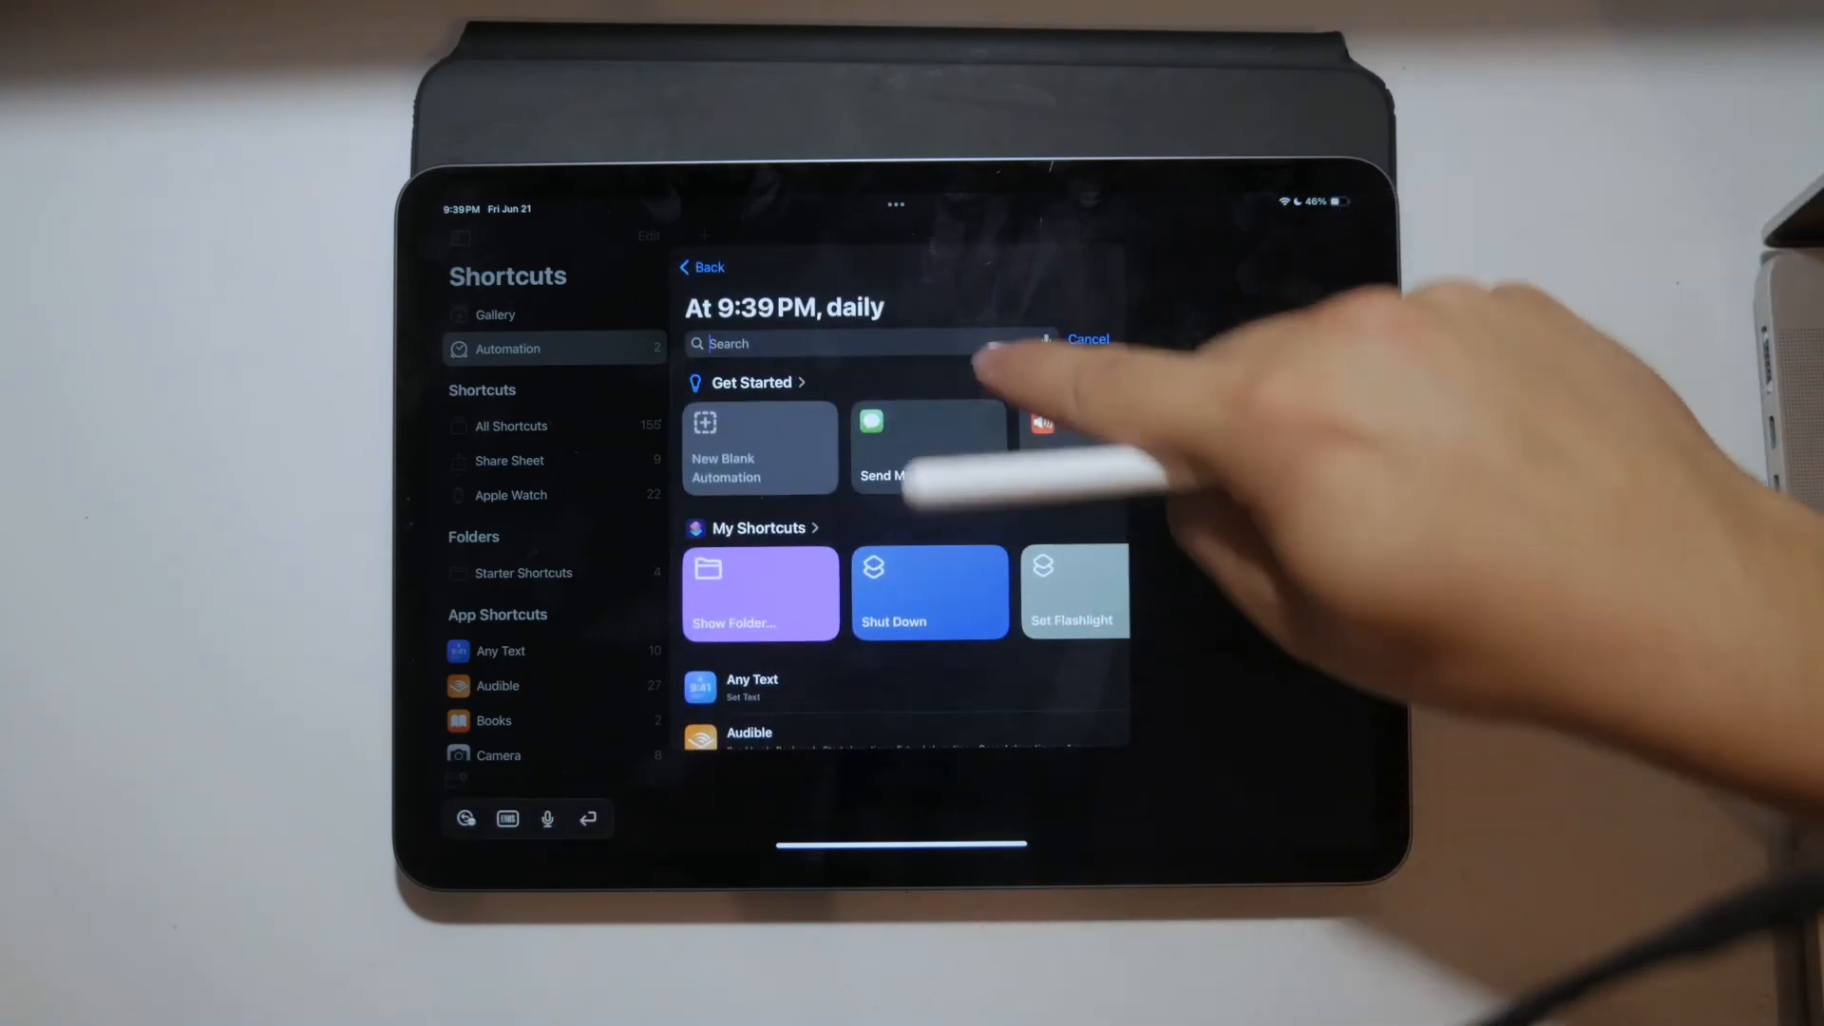
text(s)
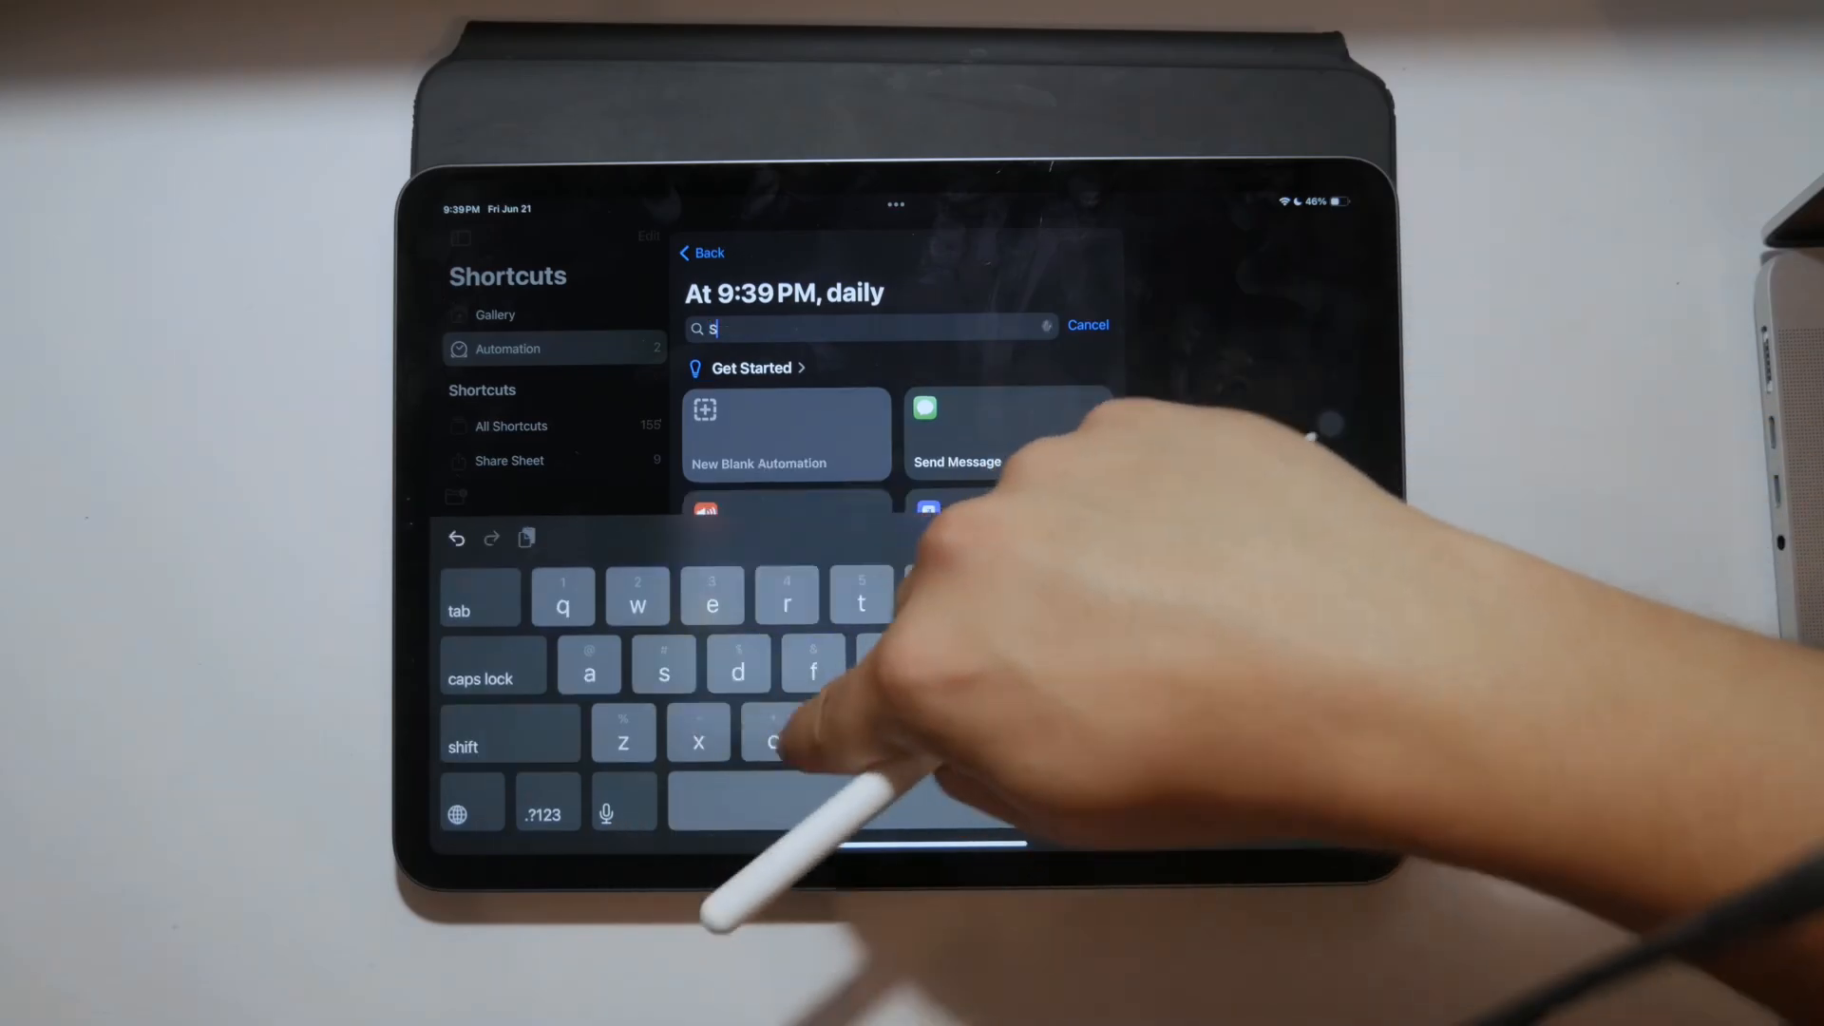